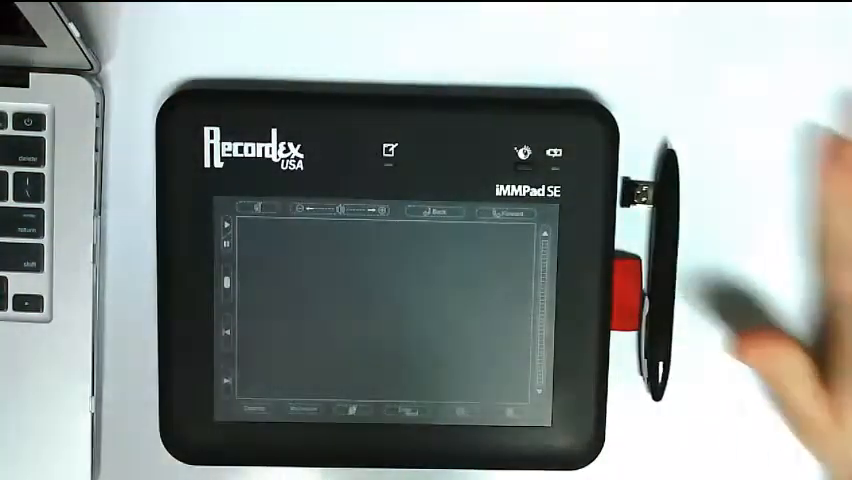
mouse_move(720, 250)
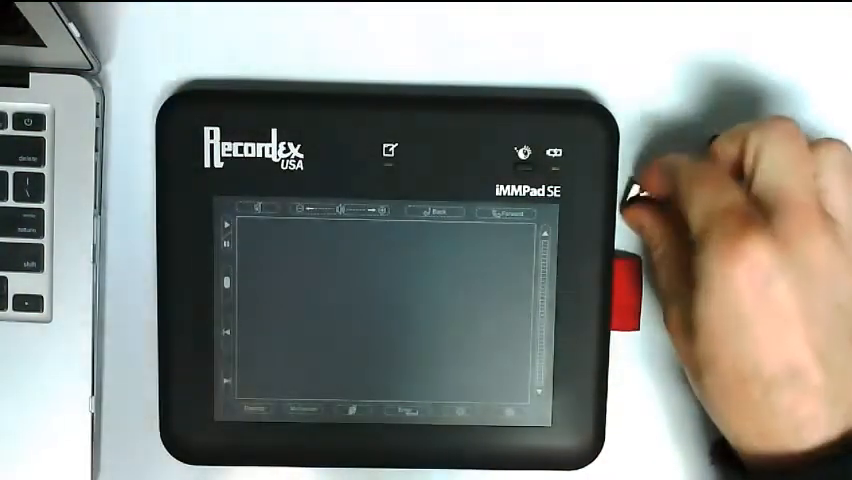